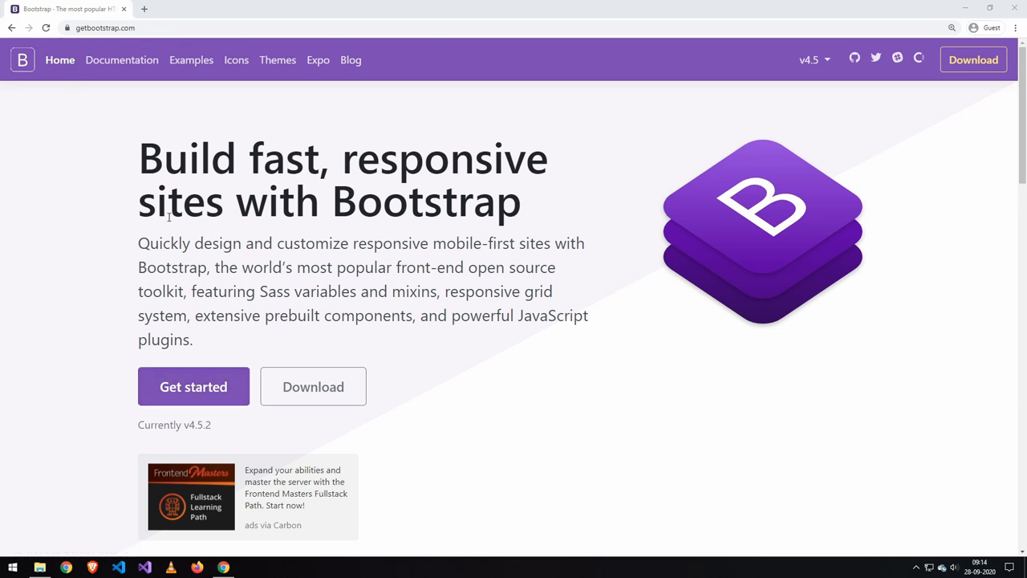
From getbootstrap.com's Get started page, copy the Quick start CSS link, then scroll down
left_click(193, 386)
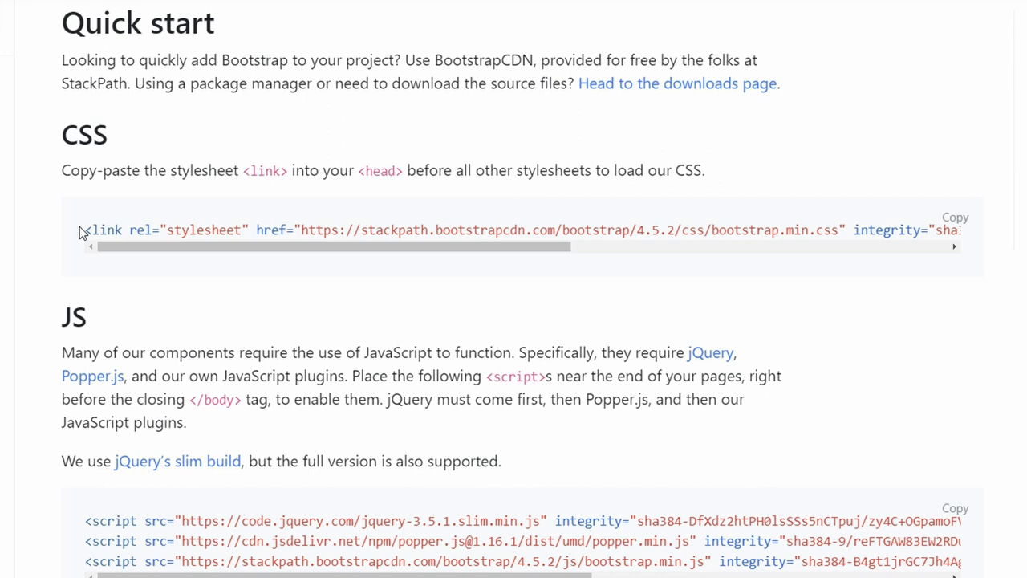
mouse_move(954, 216)
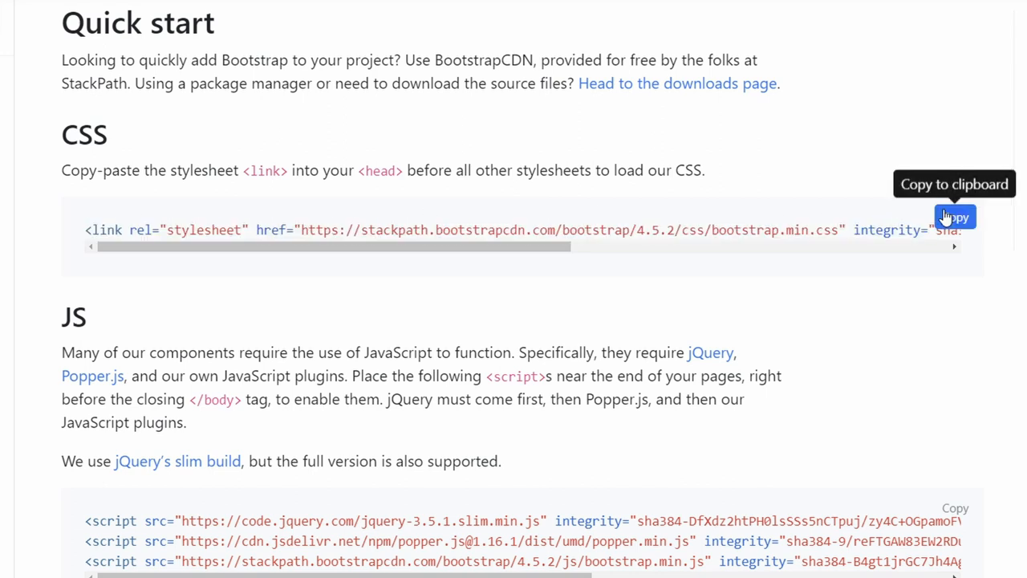
left_click(953, 217)
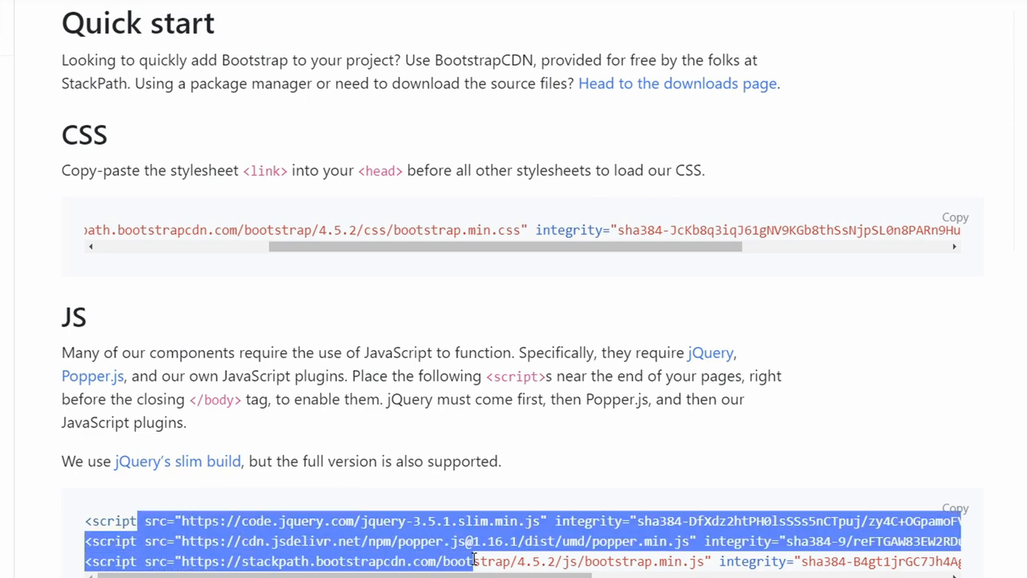
scroll("down", 3)
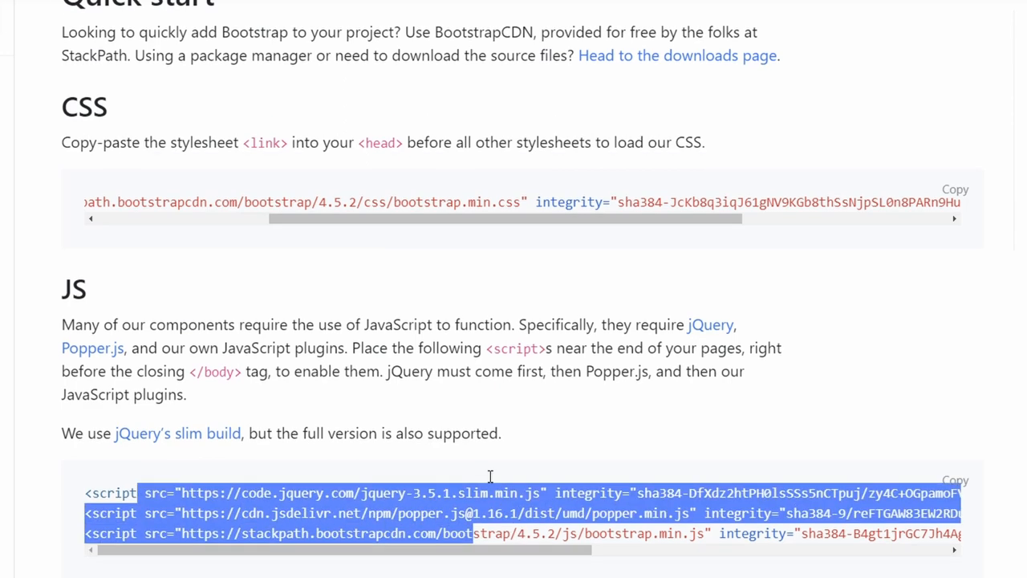
scroll("down", 3)
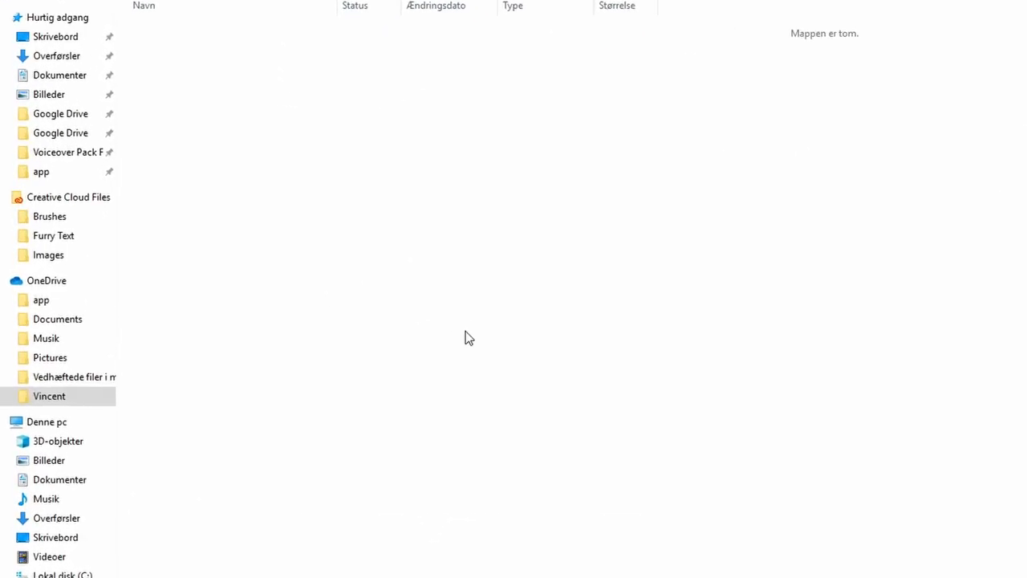
Create index.html in the empty folder, accept the extension change, and open it in Brackets
right_click(469, 338)
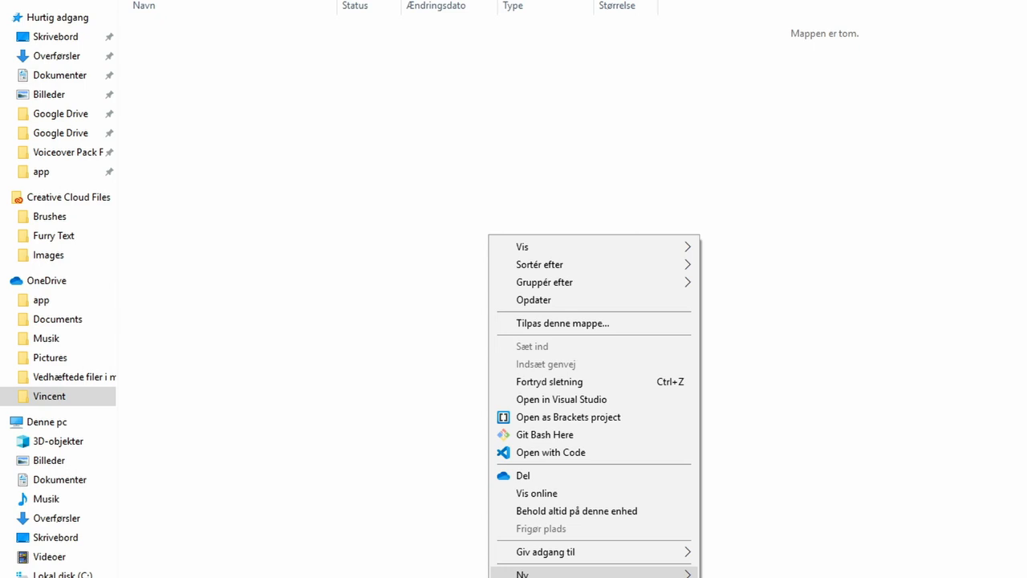
left_click(525, 572)
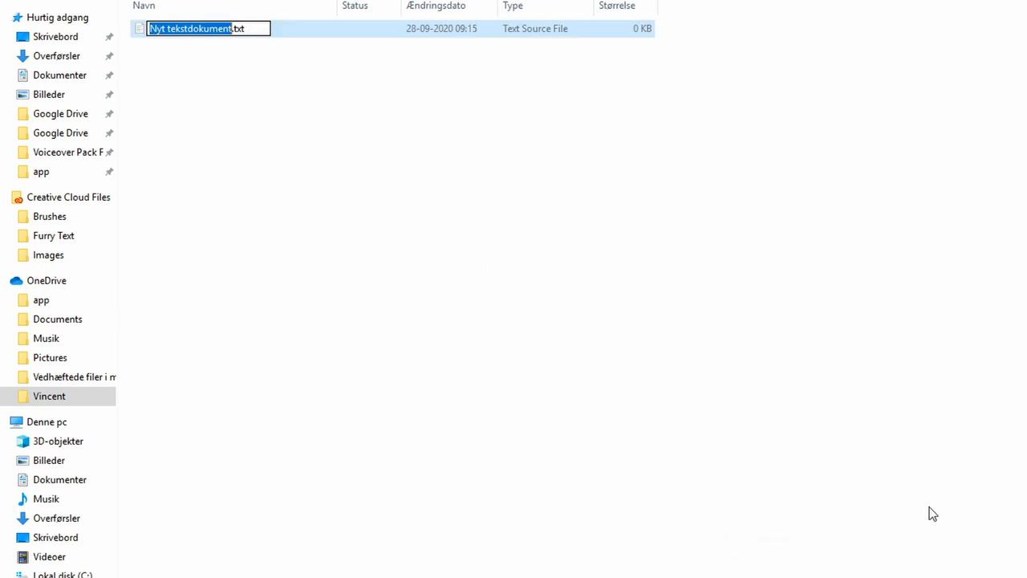
type("index.html")
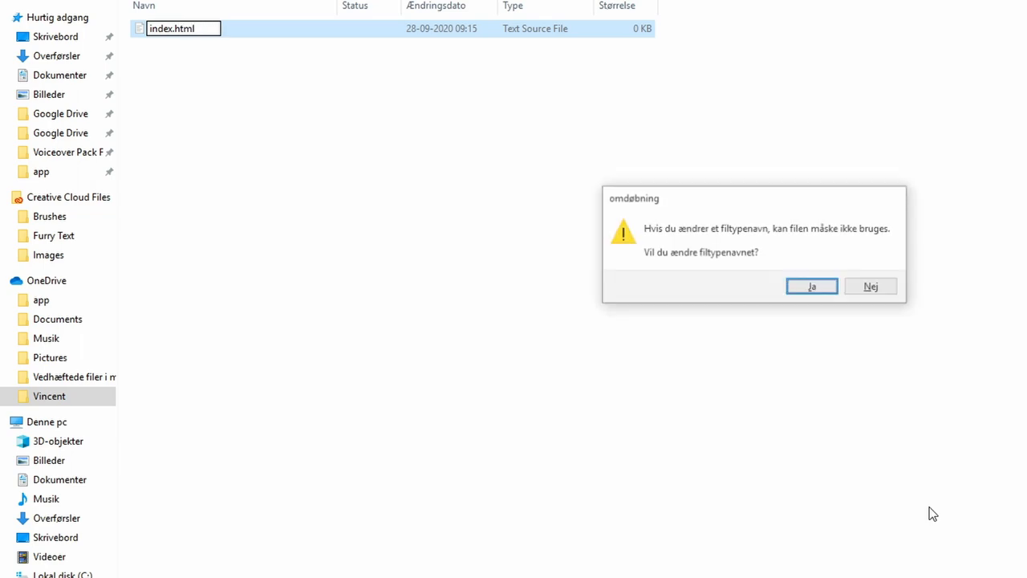
left_click(813, 286)
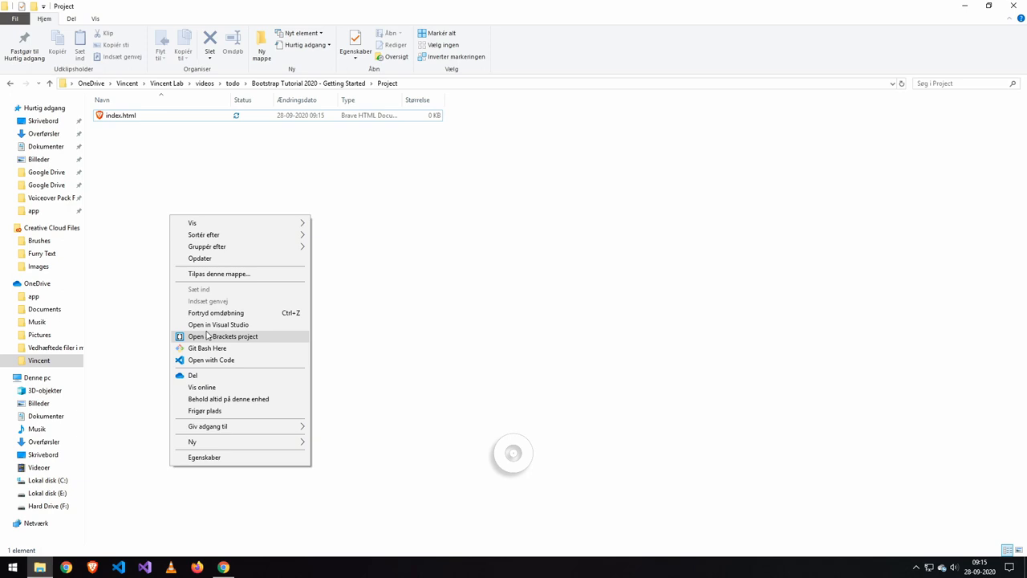
left_click(224, 336)
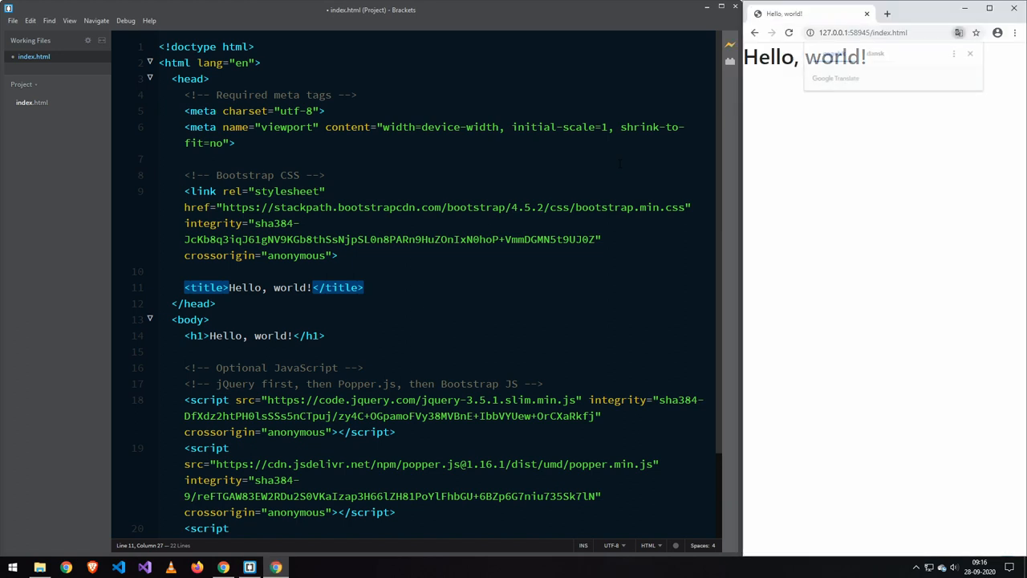
Test live preview by typing 'Test' into the Hello, world! heading, then return to the browser
left_click(967, 54)
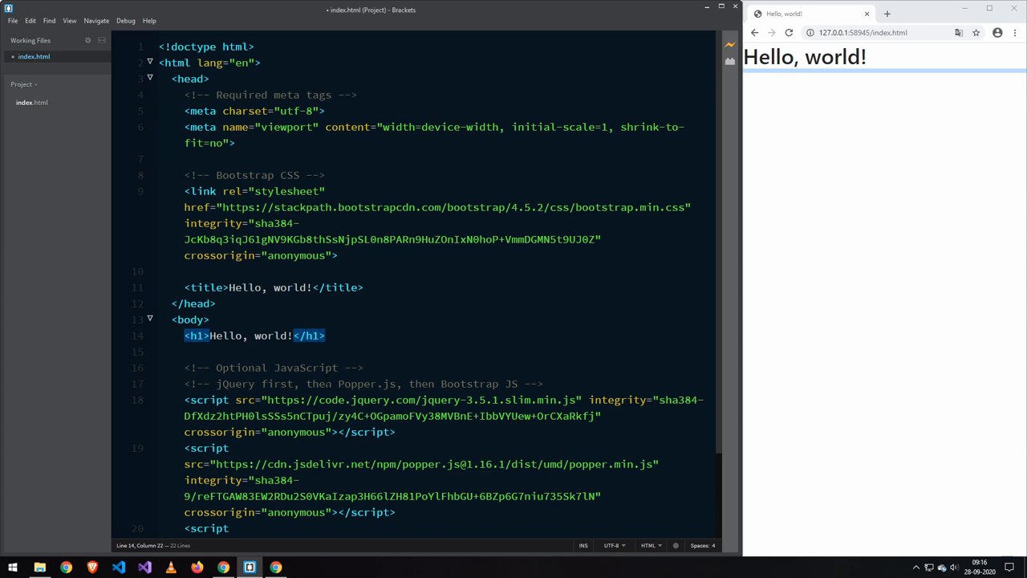
type("Test")
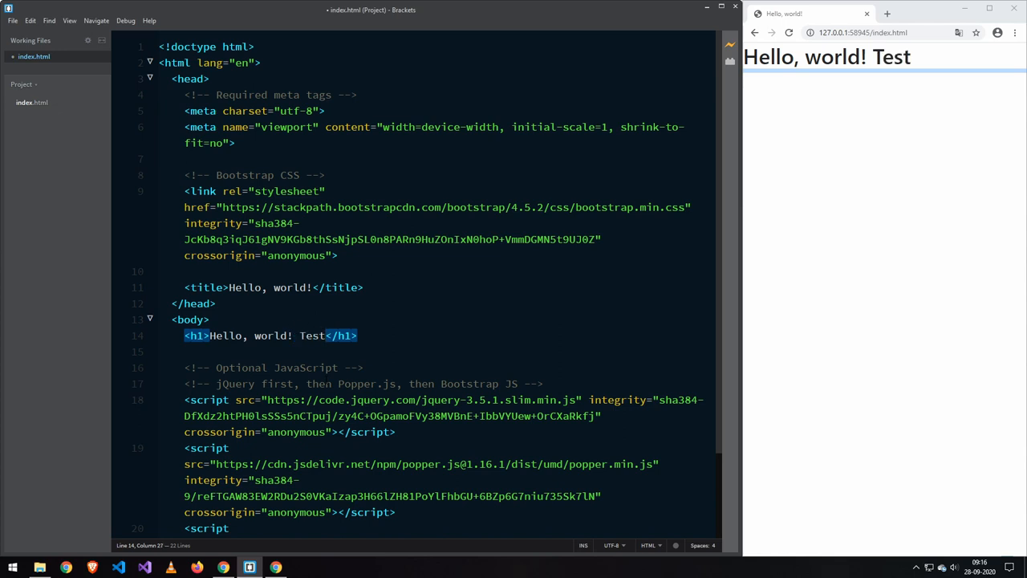
type(":")
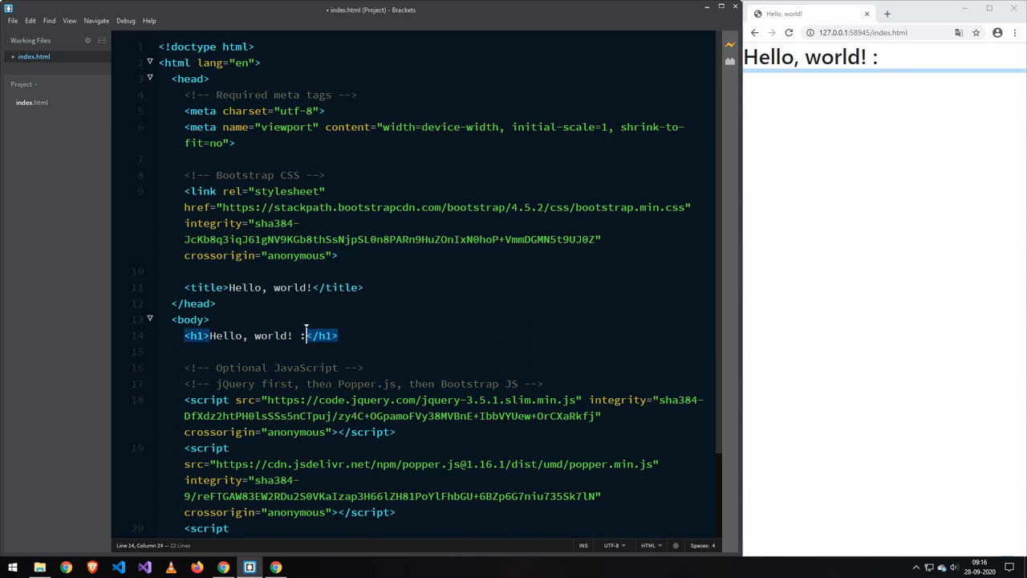
type("()")
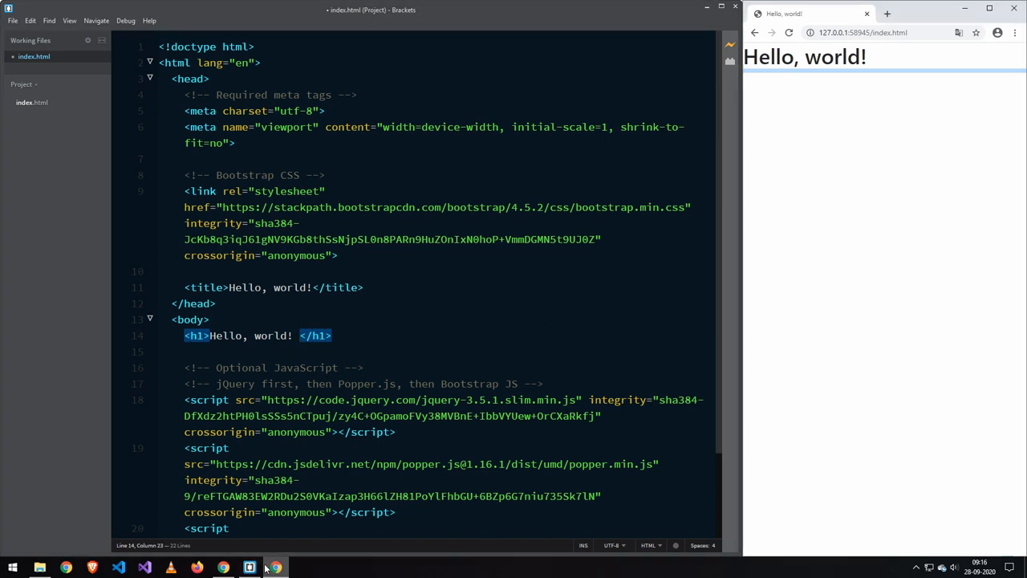
left_click(268, 564)
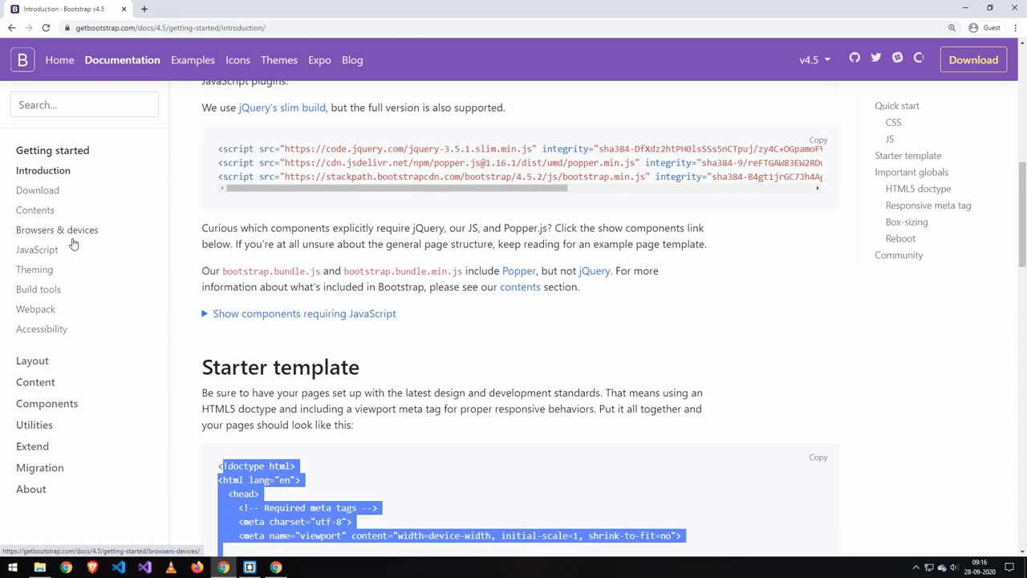
Scroll through the Bootstrap Alerts examples, then switch back to index.html in Brackets
scroll("up", 3)
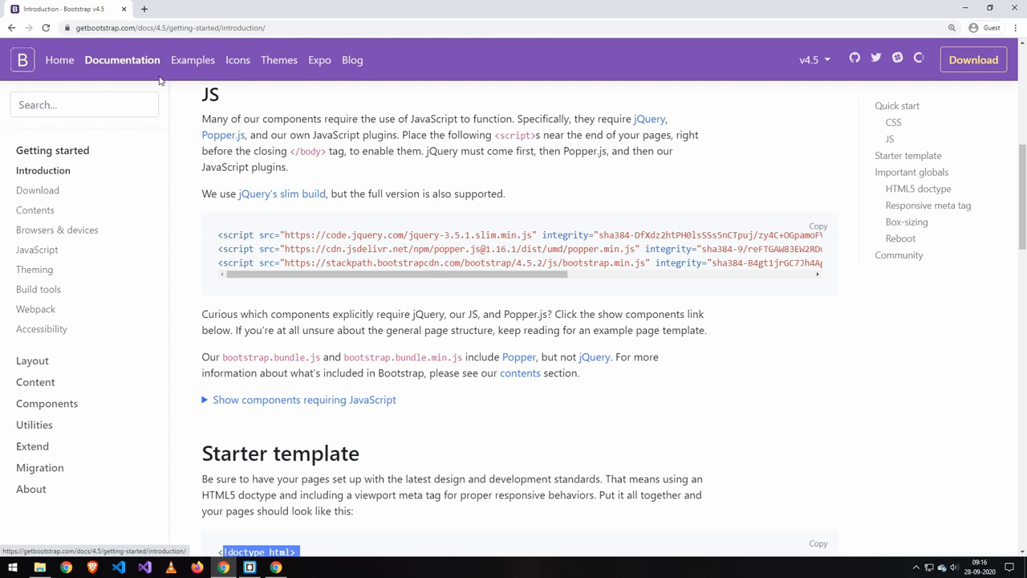
scroll("down", 3)
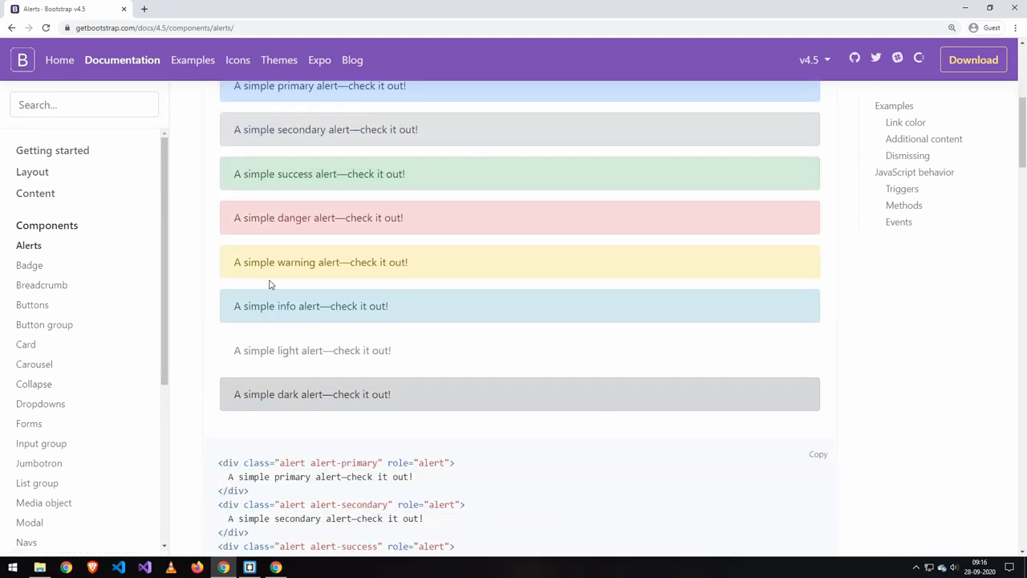
scroll("down", 3)
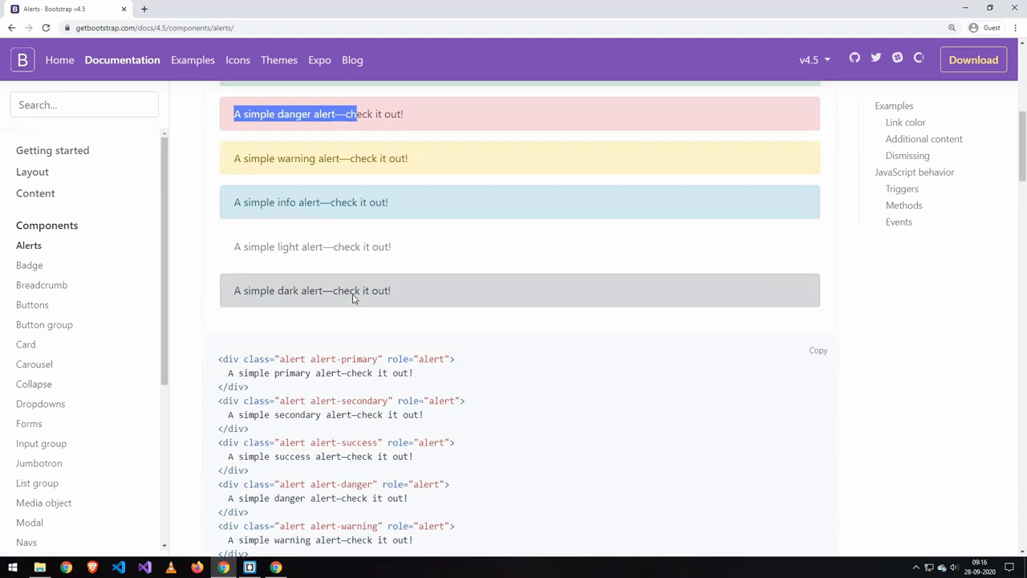
scroll("down", 3)
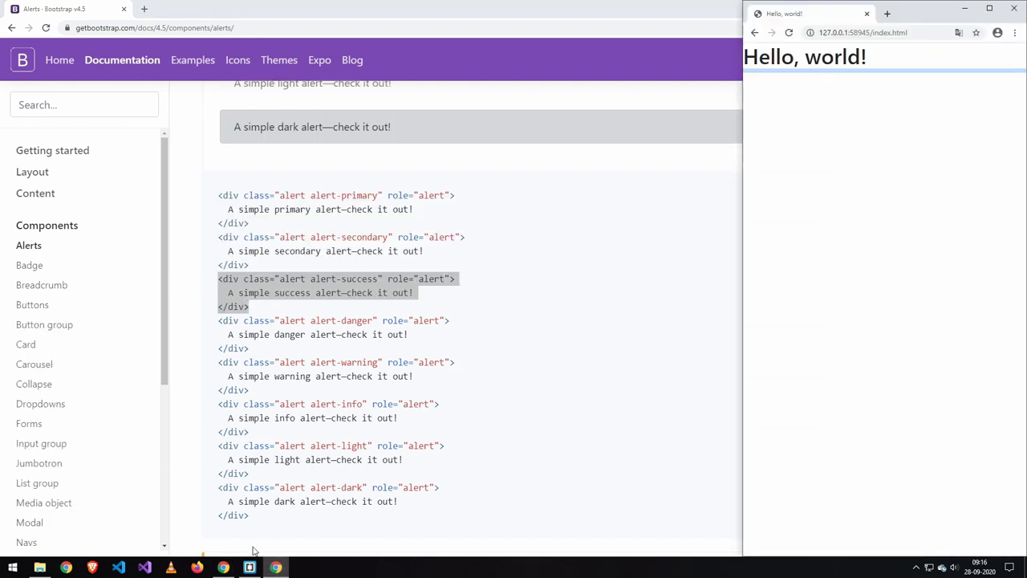
left_click(244, 564)
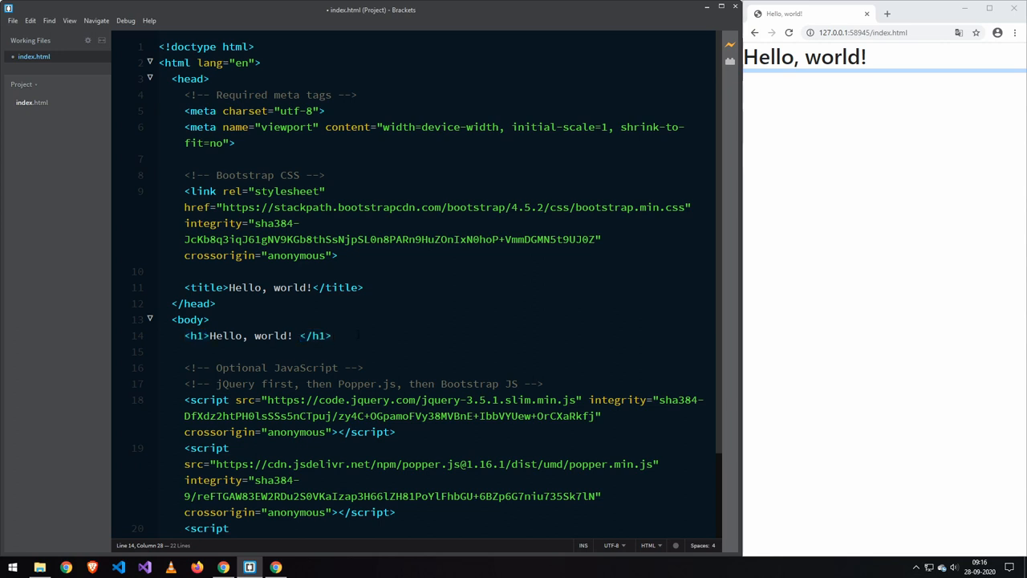